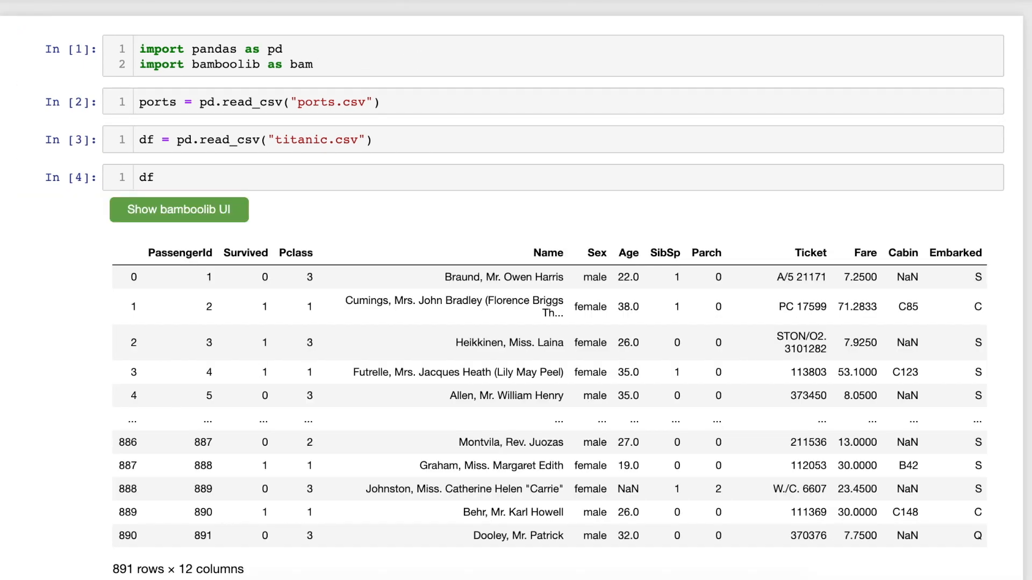
Show the titanic df (891 rows × 12 columns) in the interactive bamboolib grid.
{"action": "left_click", "coordinate": [178, 209]}
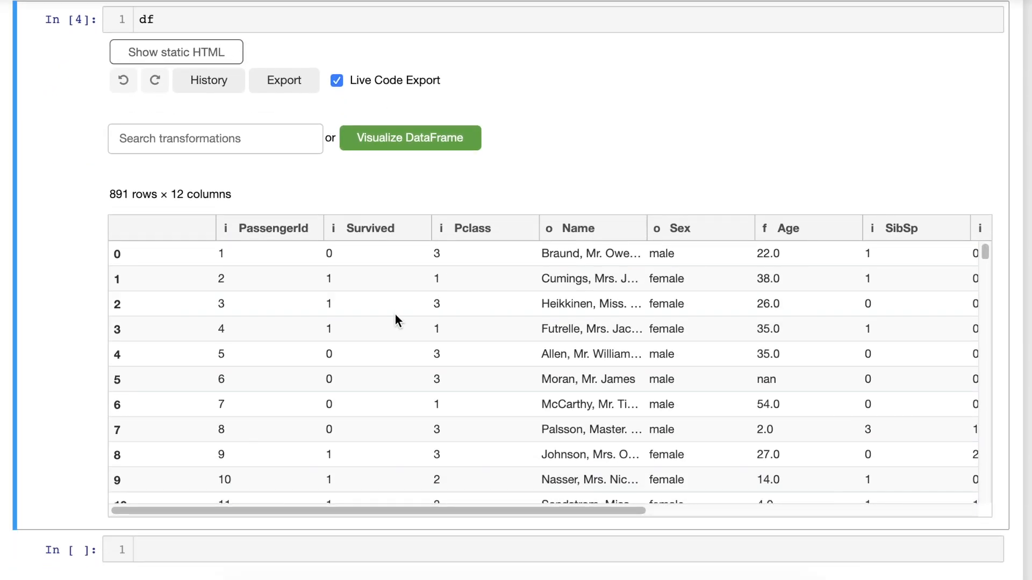
{"action": "scroll", "scroll_direction": "down", "scroll_amount": 3}
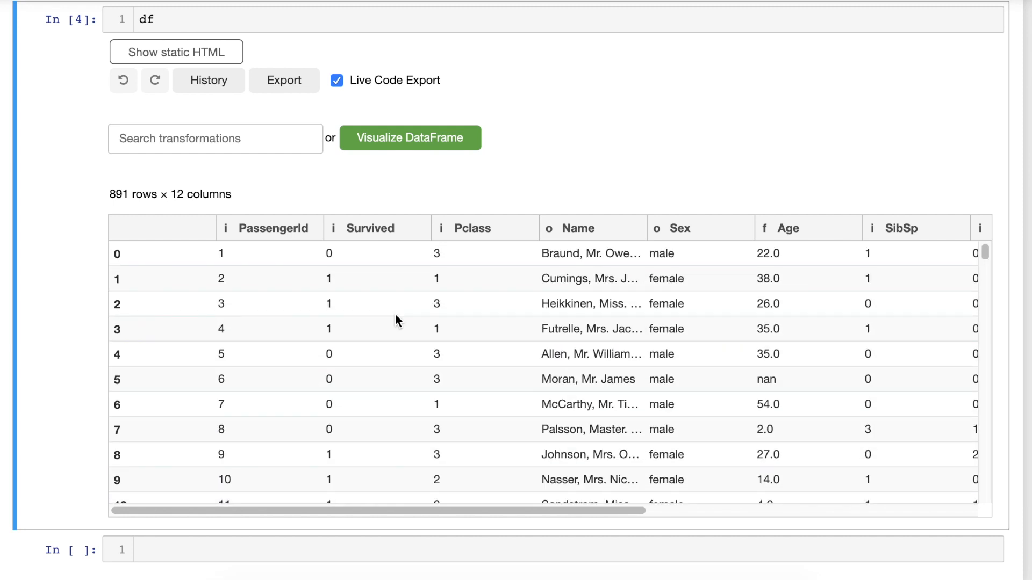
Change the Survived column's data type from integer to Boolean.
{"action": "type", "text": "boo"}
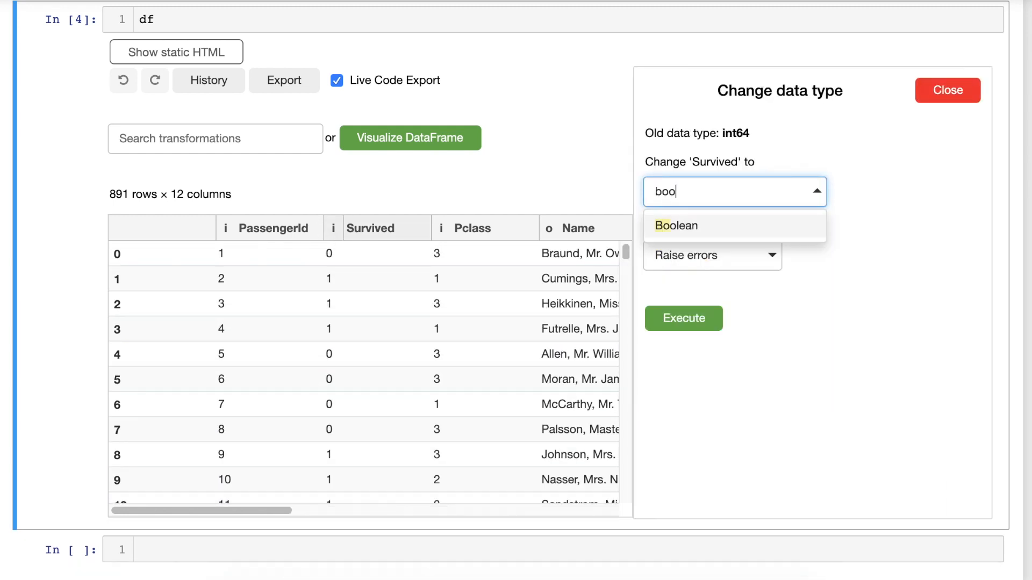
{"action": "left_click", "coordinate": [676, 225]}
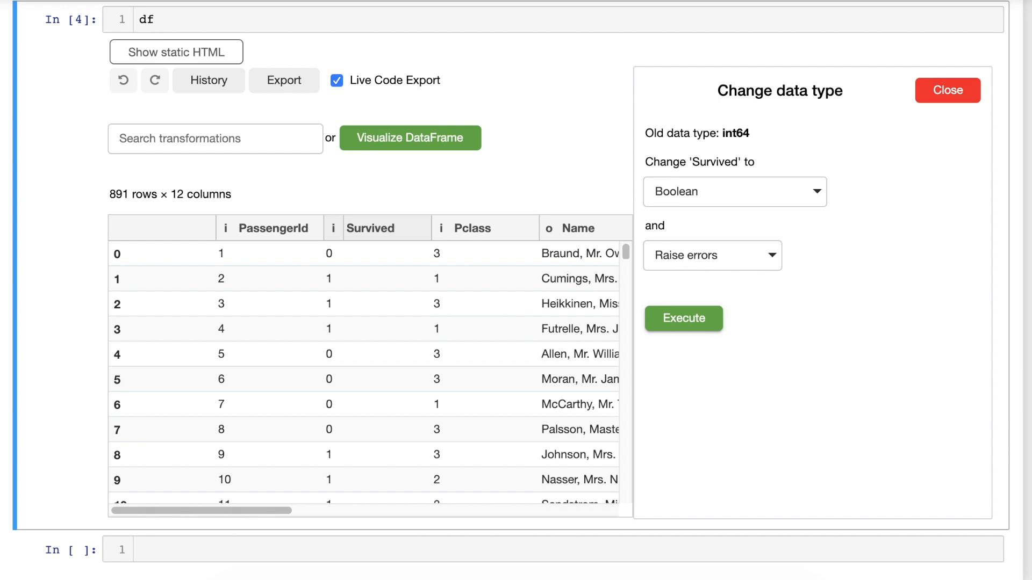
{"action": "left_click", "coordinate": [682, 319]}
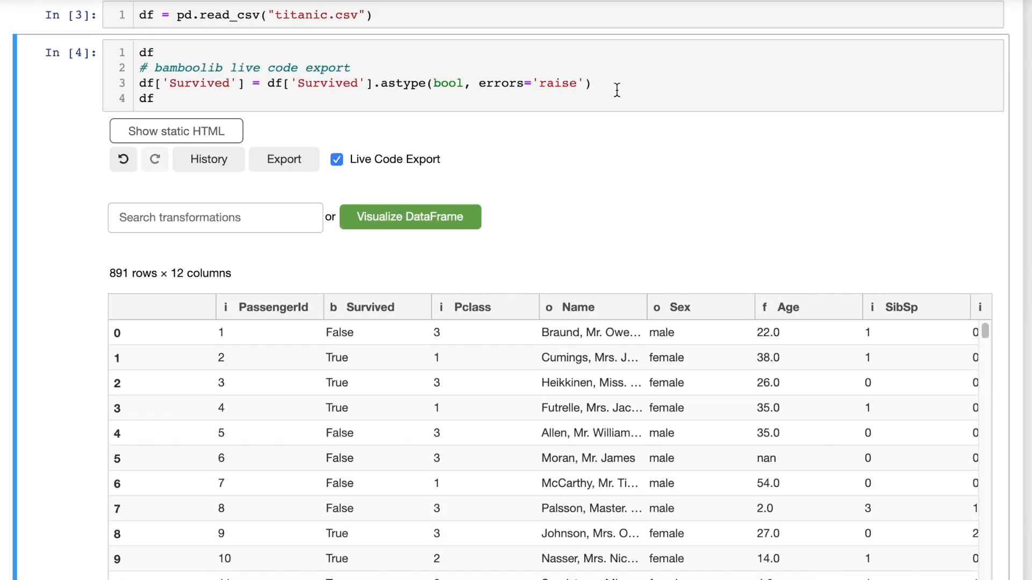
{"action": "mouse_move", "coordinate": [597, 173]}
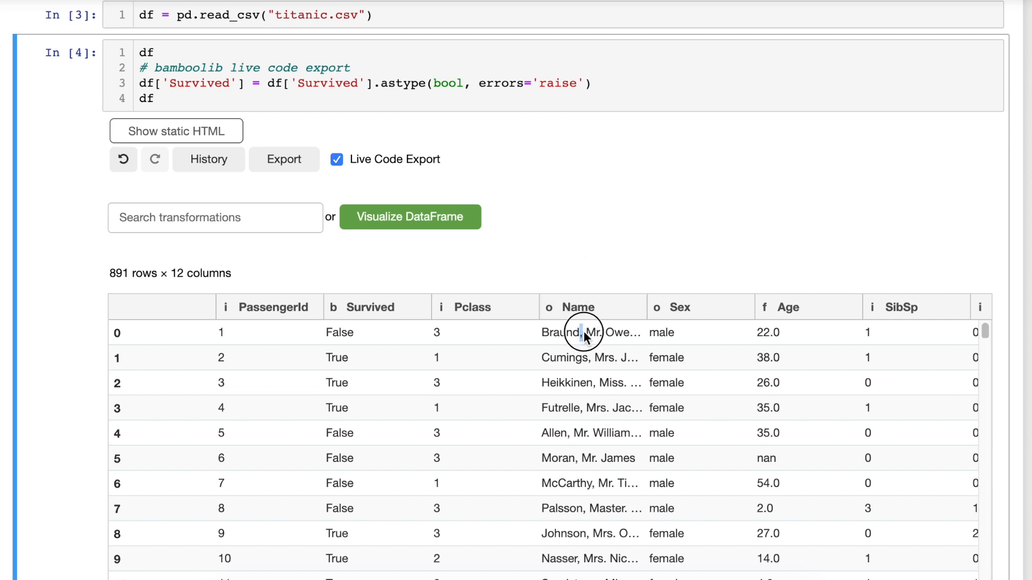
Split passenger names at the comma and rename Name_0 to LastName.
{"action": "left_click", "coordinate": [582, 332]}
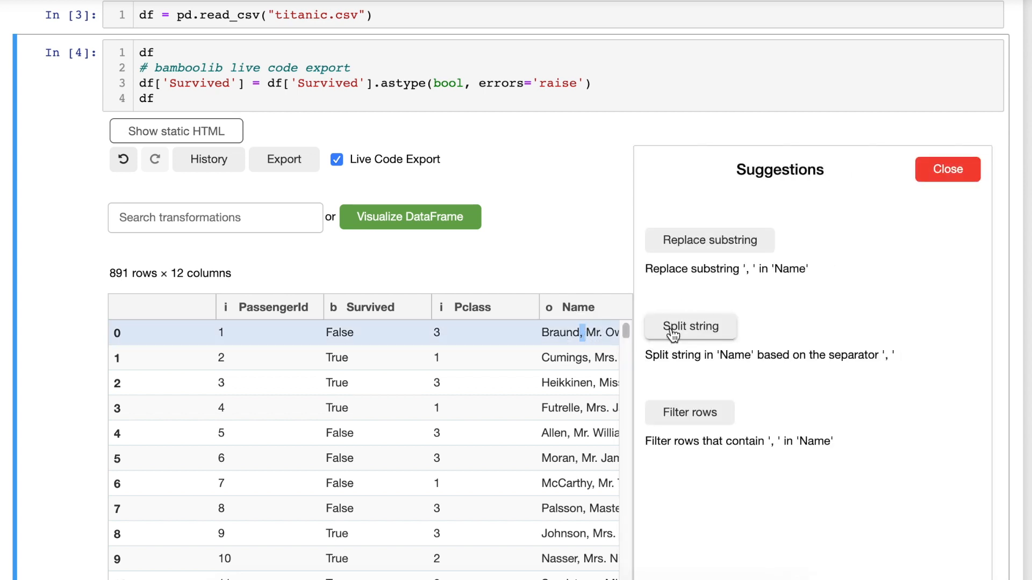
{"action": "left_click", "coordinate": [689, 326]}
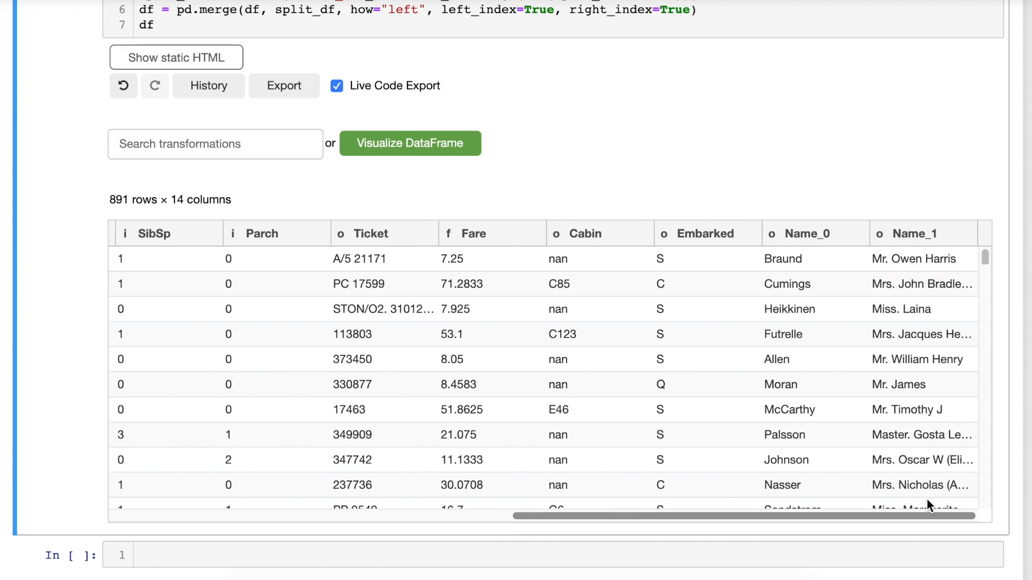
{"action": "left_click", "coordinate": [805, 234]}
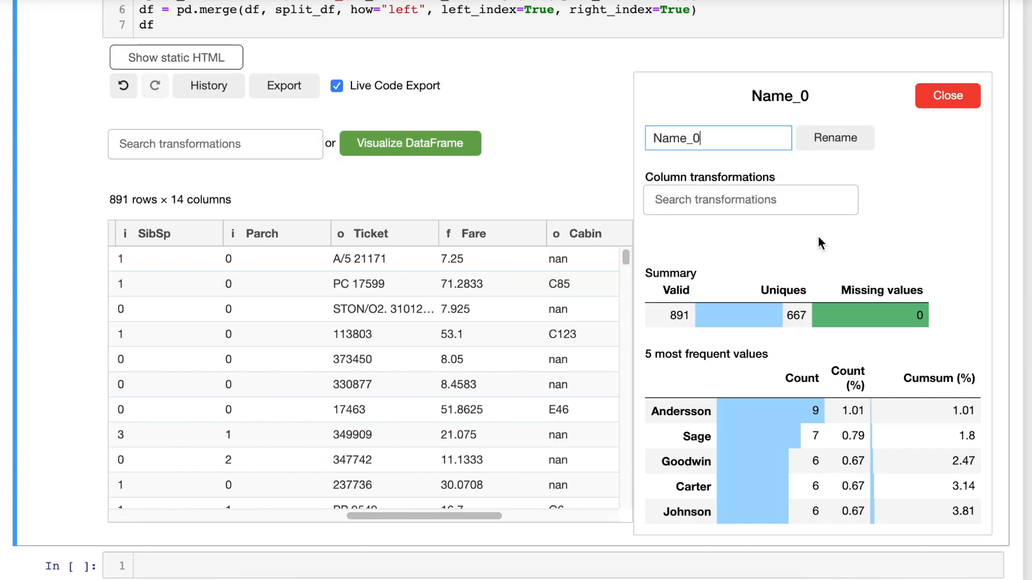
{"action": "type", "text": "Last"}
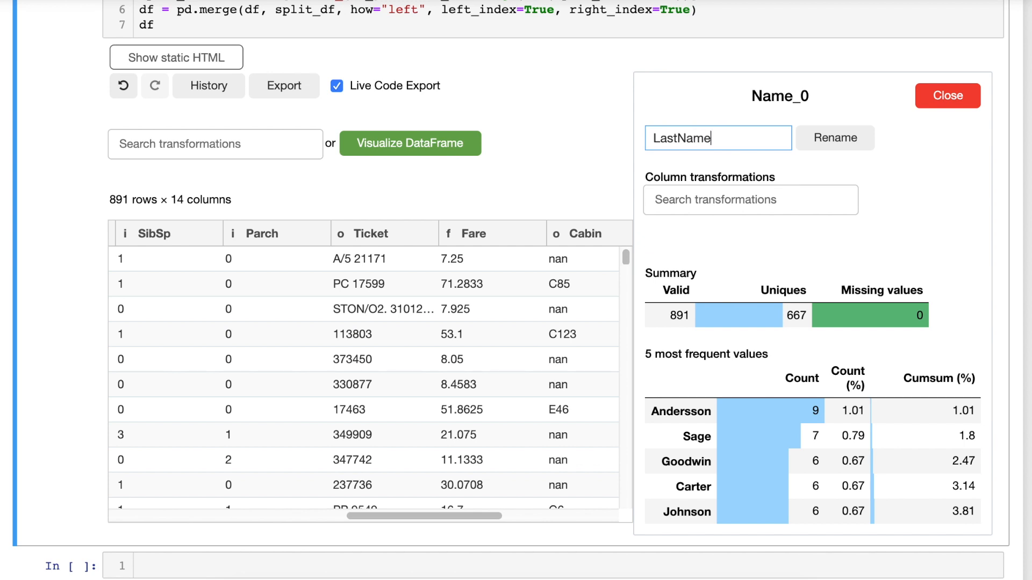
{"action": "left_click", "coordinate": [834, 138]}
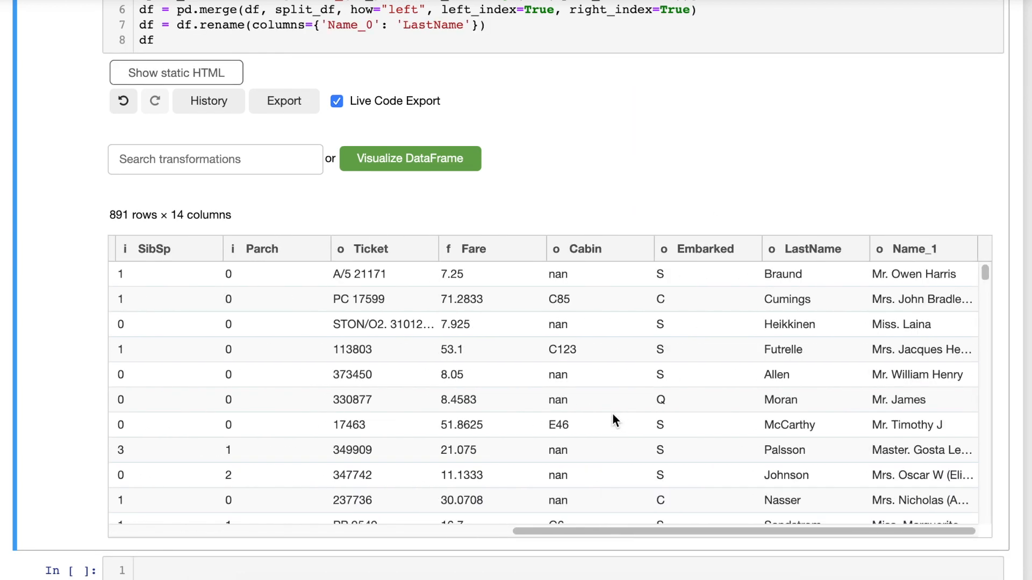
{"action": "mouse_move", "coordinate": [812, 313]}
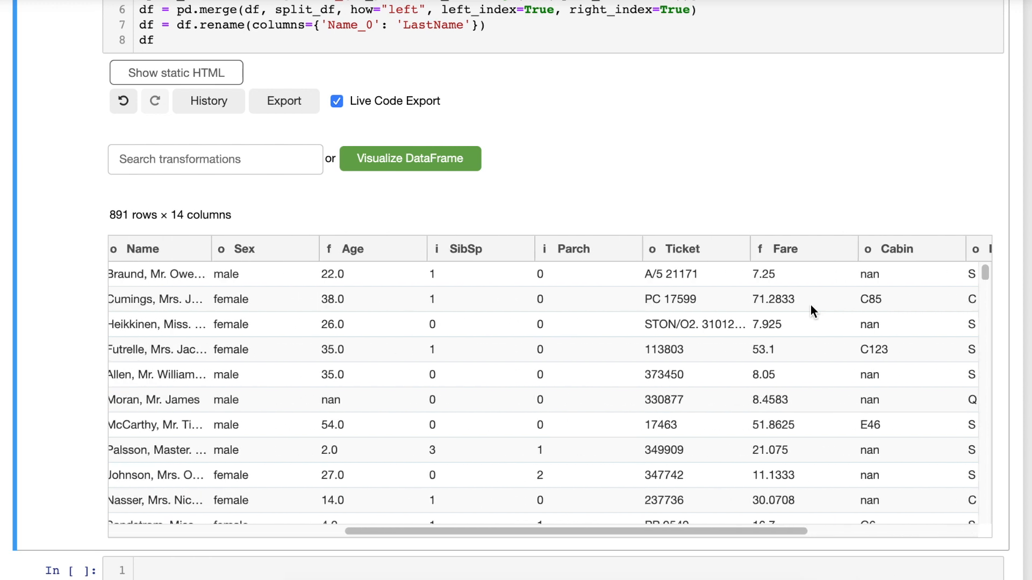
Drop rows where Age is missing, leaving 714 rows.
{"action": "left_click", "coordinate": [352, 249]}
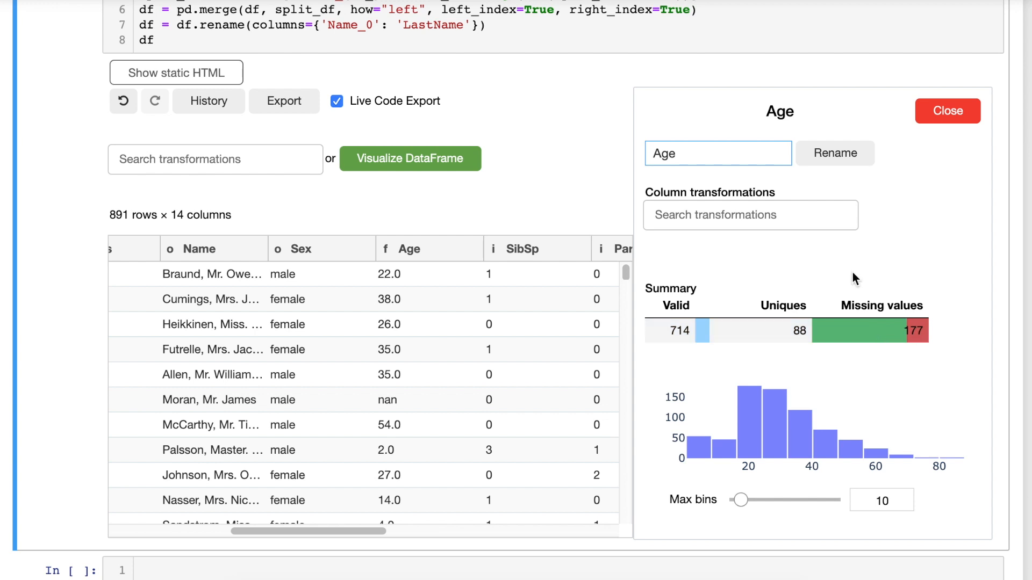
{"action": "left_click", "coordinate": [711, 153]}
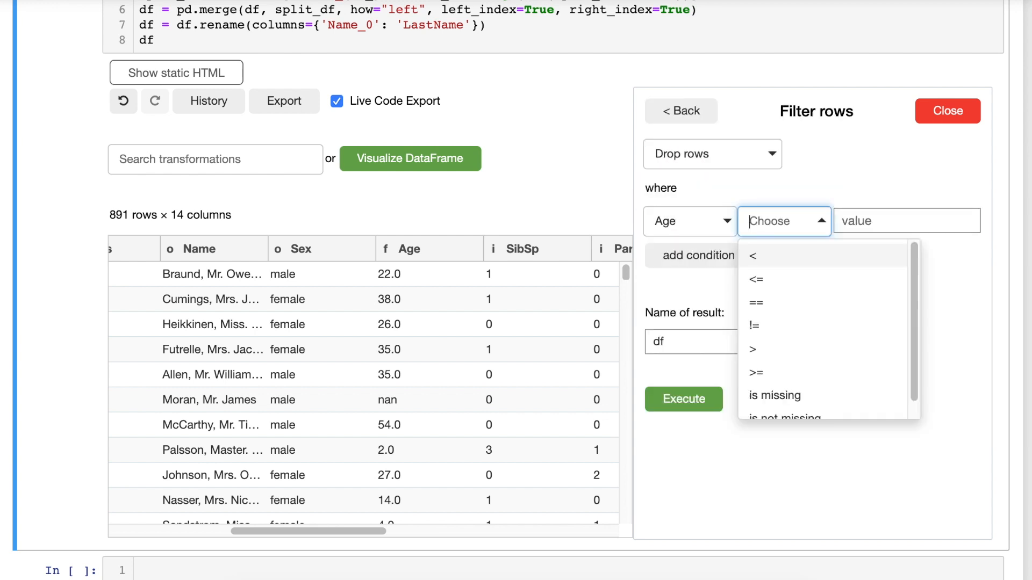
{"action": "left_click", "coordinate": [775, 394]}
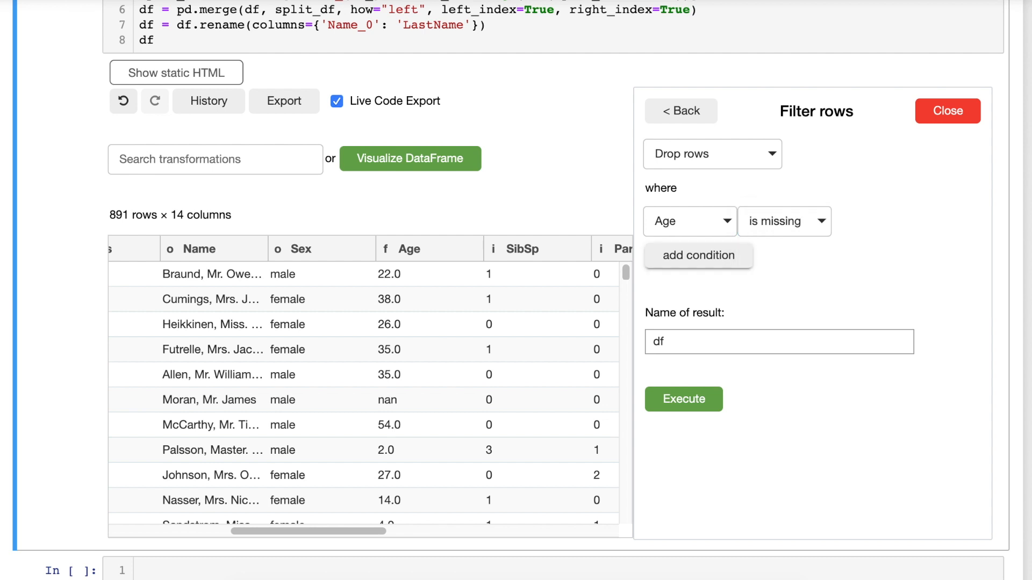
{"action": "left_click", "coordinate": [683, 398]}
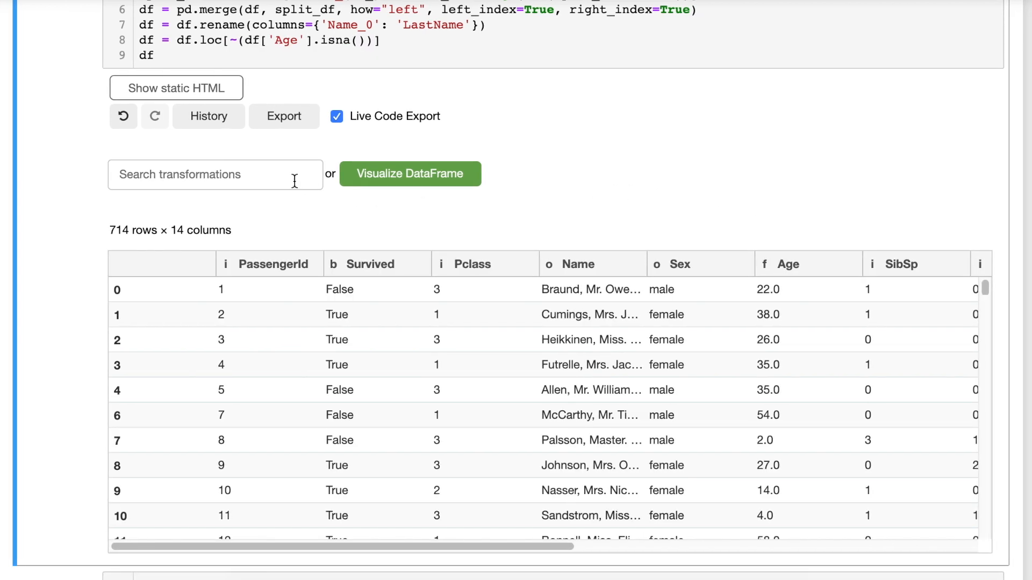
Left-join the ports dataframe on Embarked, adding Port_name and Date columns.
{"action": "left_click", "coordinate": [214, 173]}
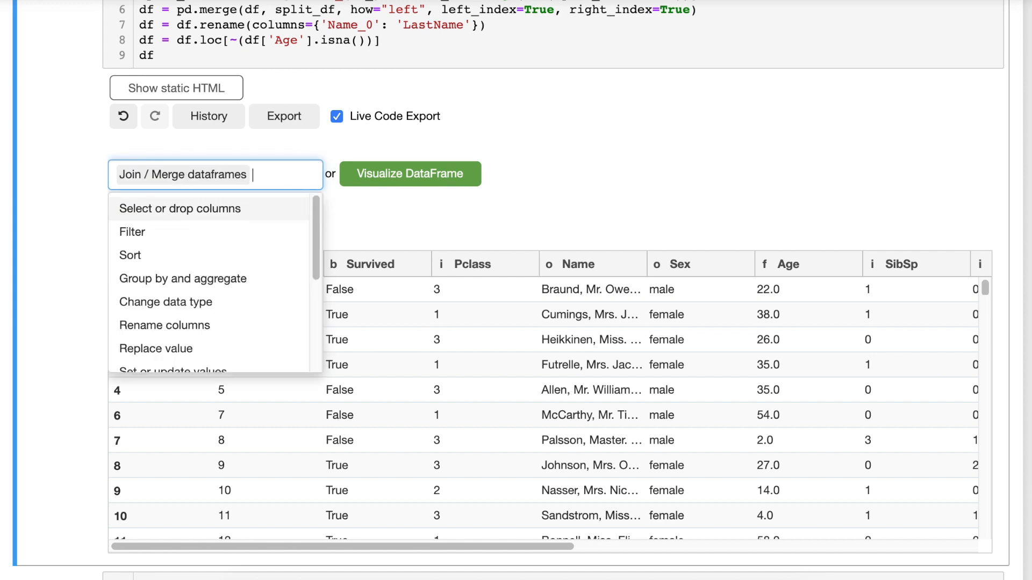
{"action": "type", "text": "po"}
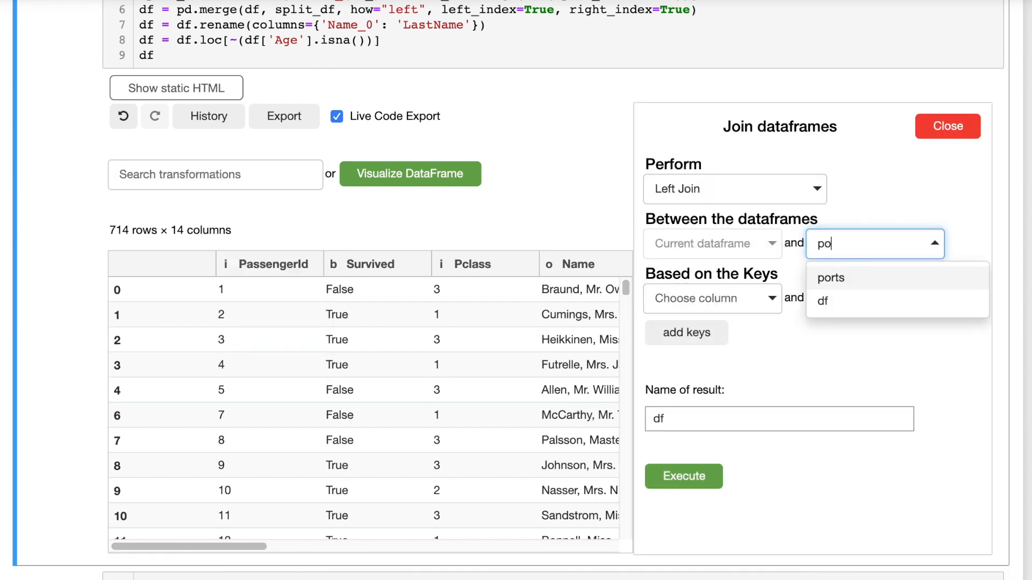
{"action": "left_click", "coordinate": [830, 278]}
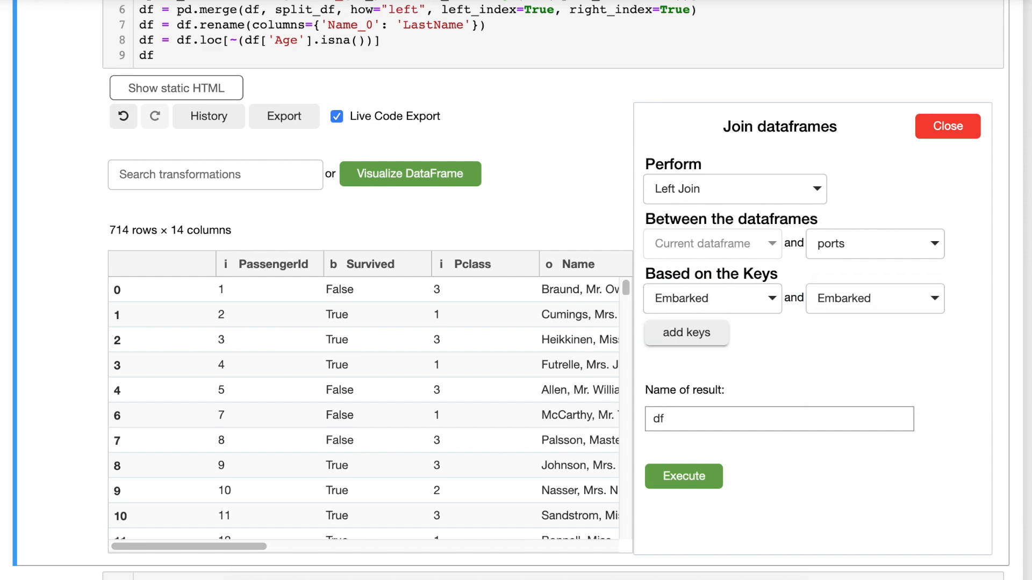
{"action": "left_click", "coordinate": [682, 475]}
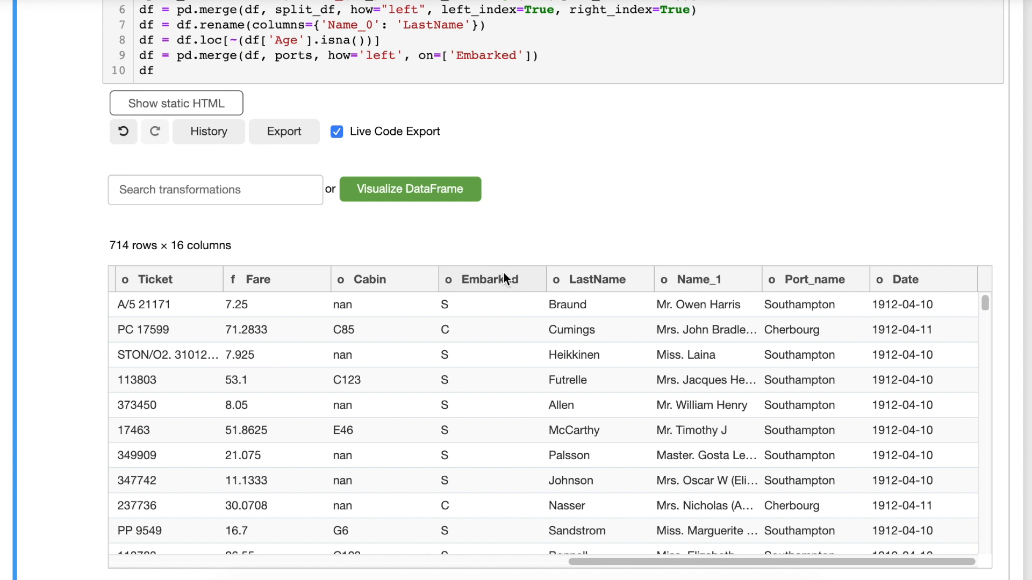
{"action": "mouse_move", "coordinate": [895, 290]}
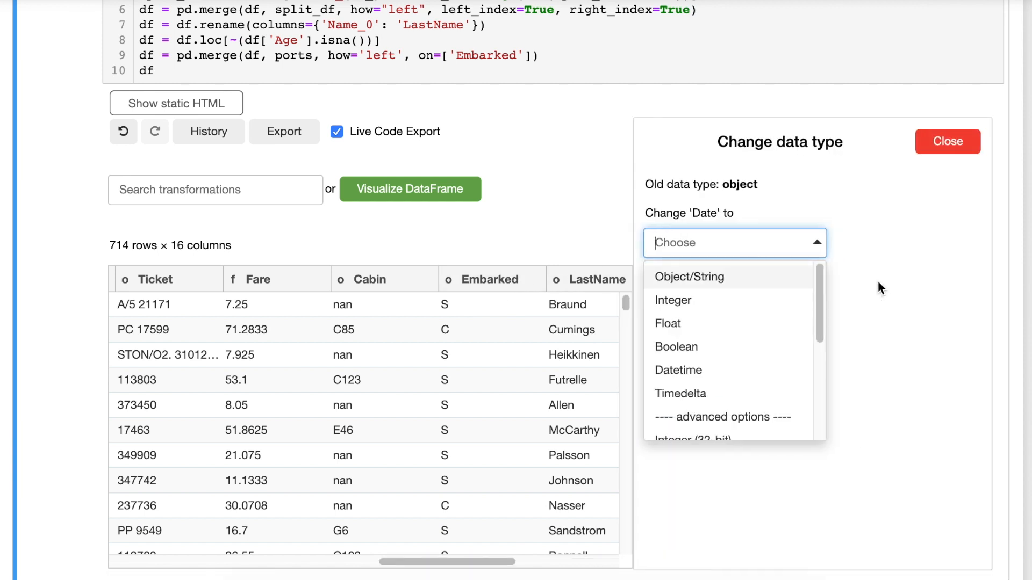
Convert Date to Datetime and extract its weekday name as Date_weekday_name.
{"action": "left_click", "coordinate": [678, 370]}
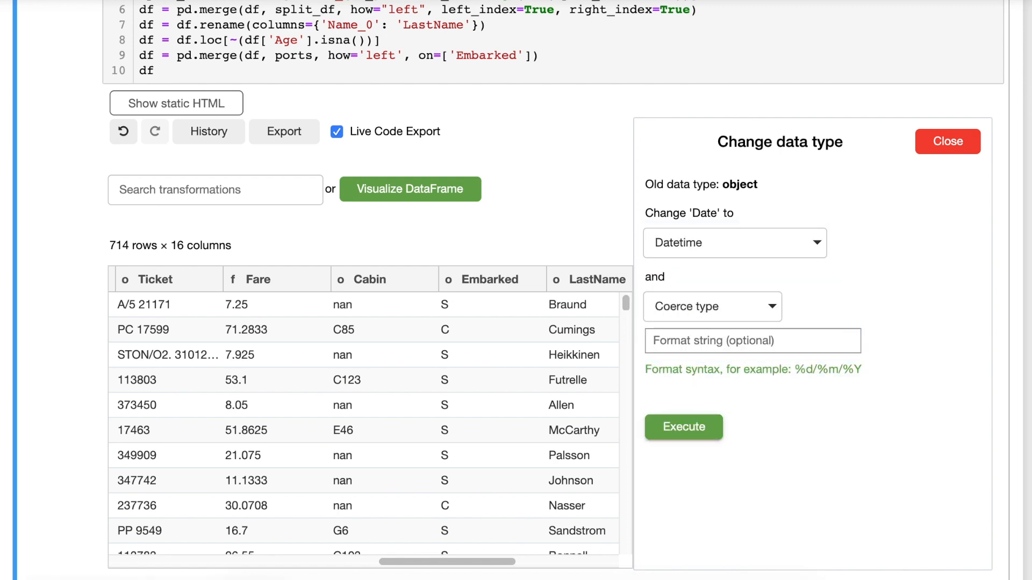
{"action": "left_click", "coordinate": [683, 427]}
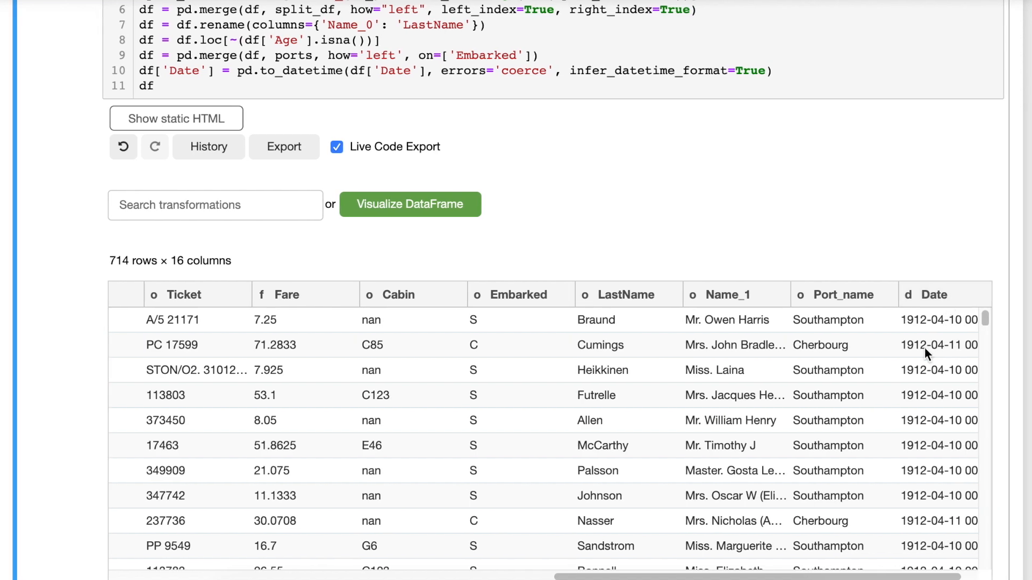
{"action": "left_click", "coordinate": [932, 294]}
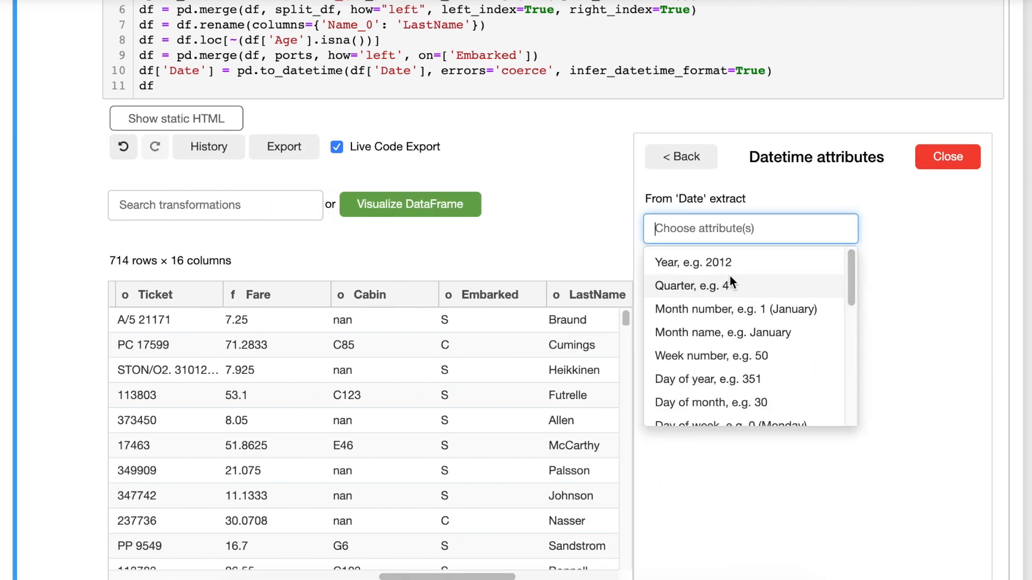
{"action": "type", "text": "wee"}
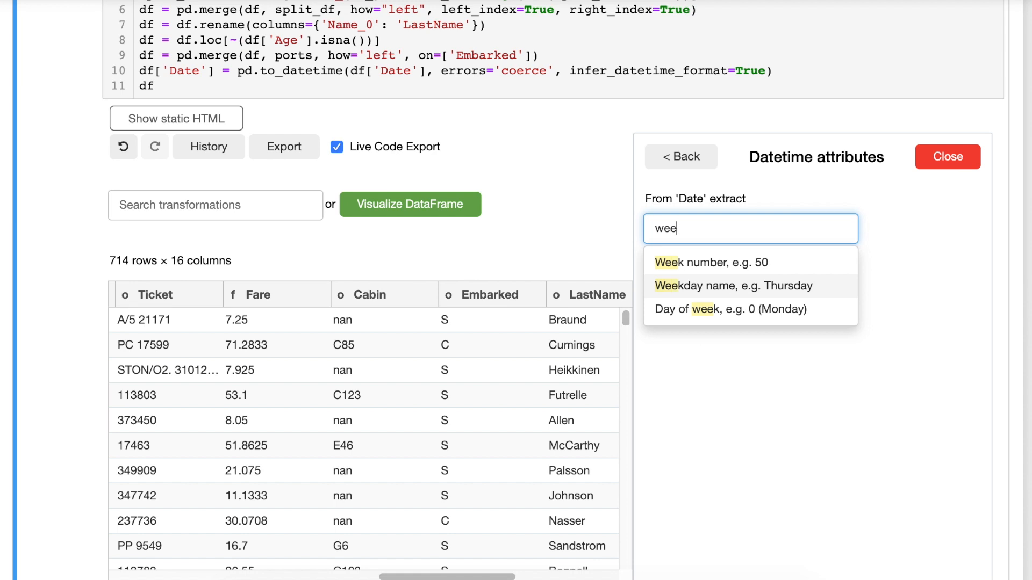
{"action": "left_click", "coordinate": [732, 285]}
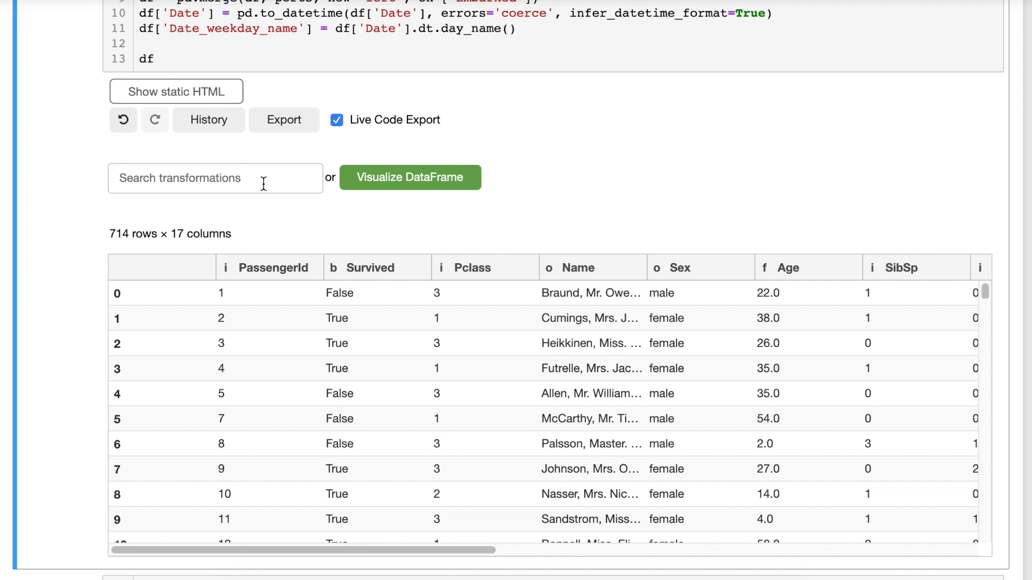
Drop the Embarked column with the Select or drop columns transformation.
{"action": "type", "text": "se"}
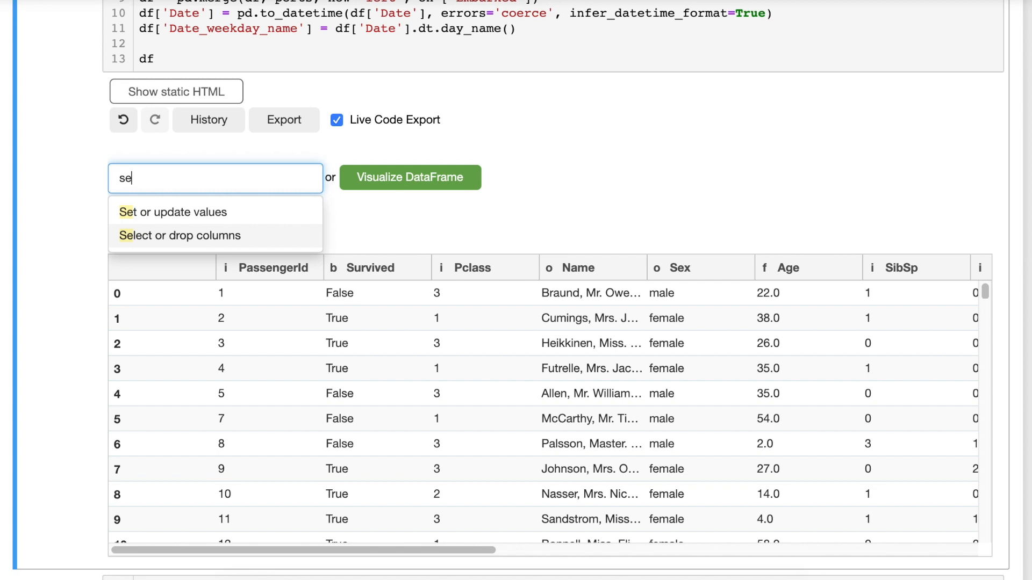
{"action": "left_click", "coordinate": [181, 235]}
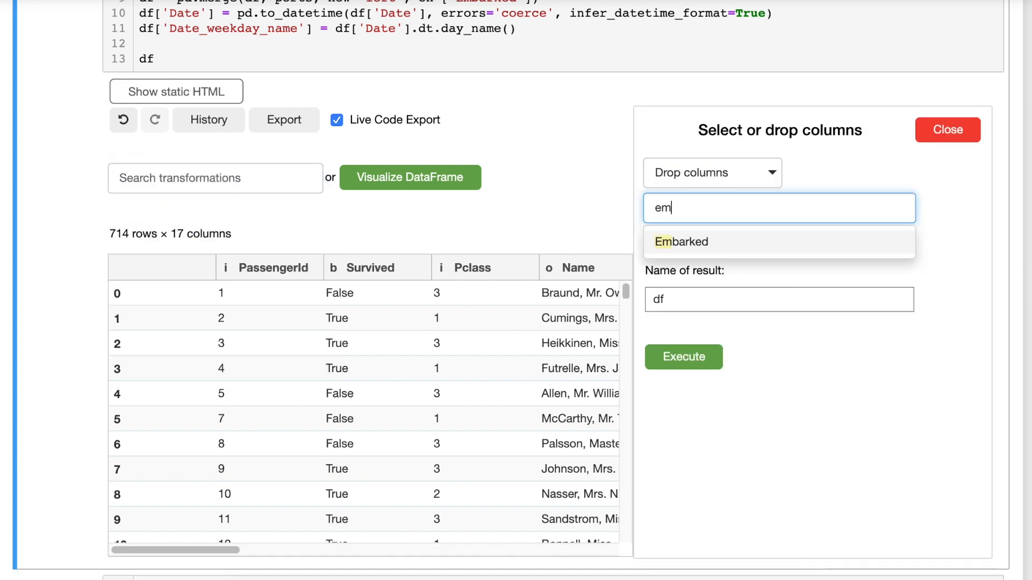
{"action": "left_click", "coordinate": [682, 356]}
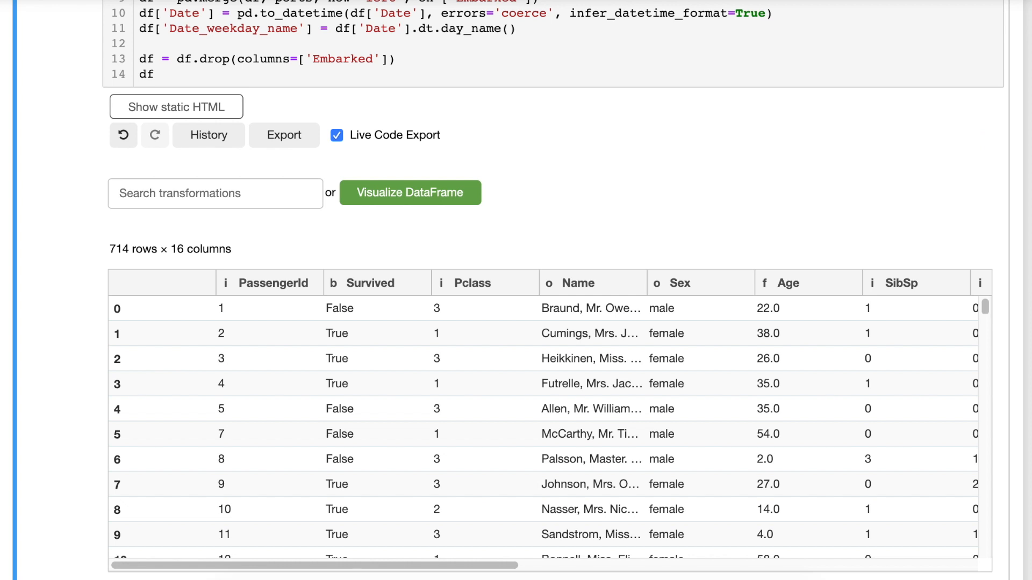
{"action": "left_click", "coordinate": [215, 193]}
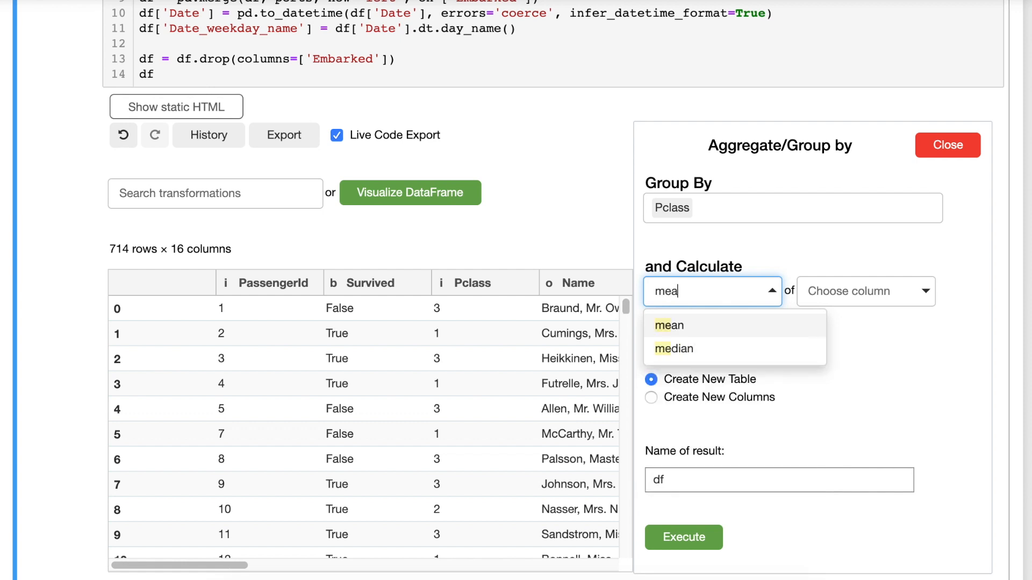
{"action": "left_click", "coordinate": [668, 325]}
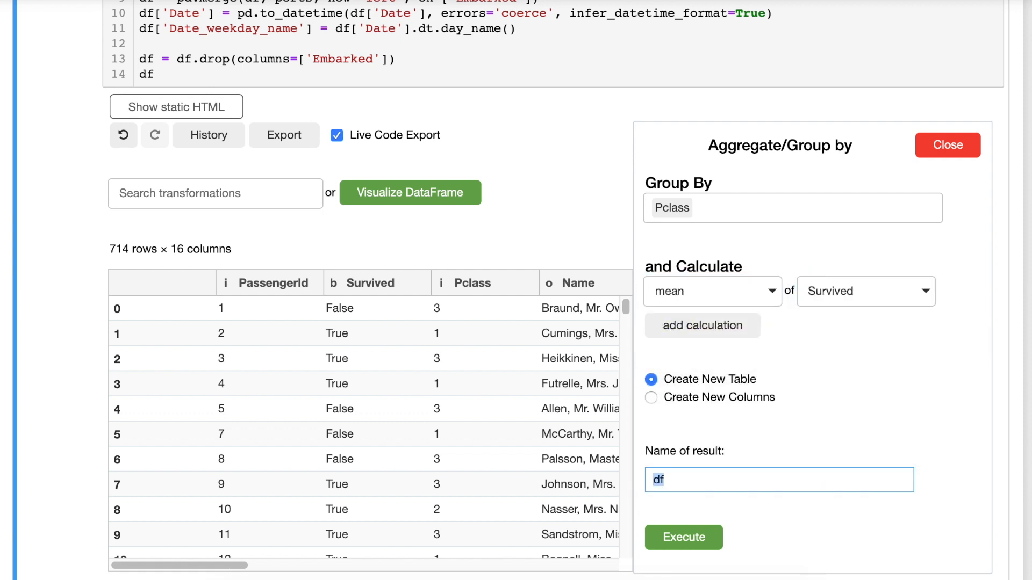
{"action": "left_click", "coordinate": [683, 537]}
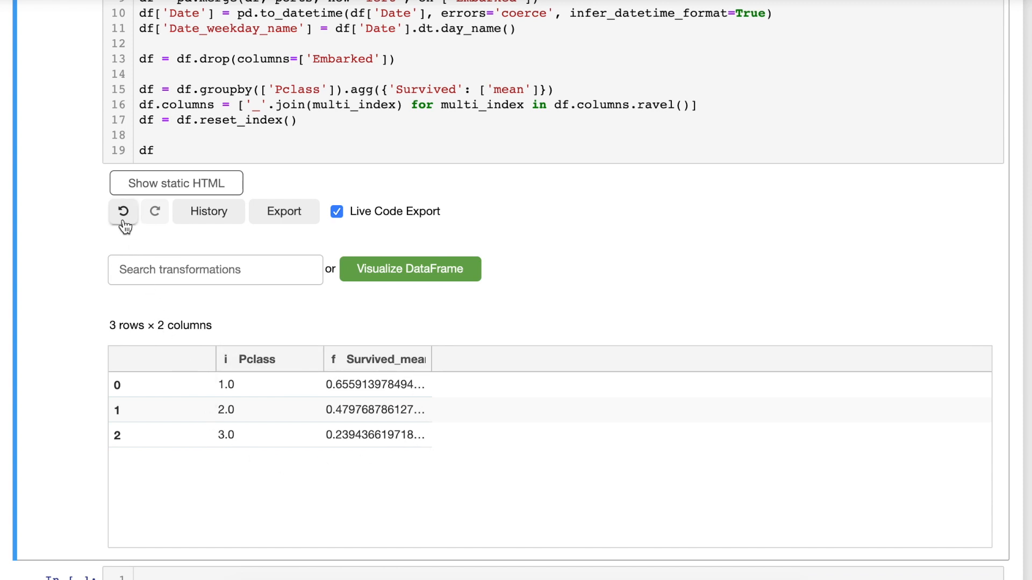
{"action": "left_click", "coordinate": [123, 211]}
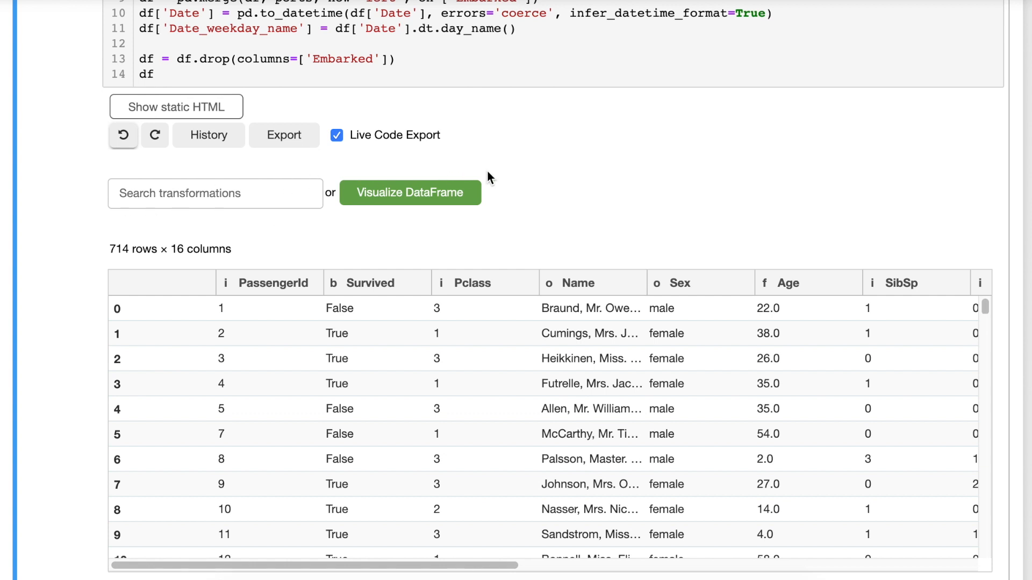
Open the Visualize DataFrame glimpse of the 714 × 16 table.
{"action": "left_click", "coordinate": [410, 192]}
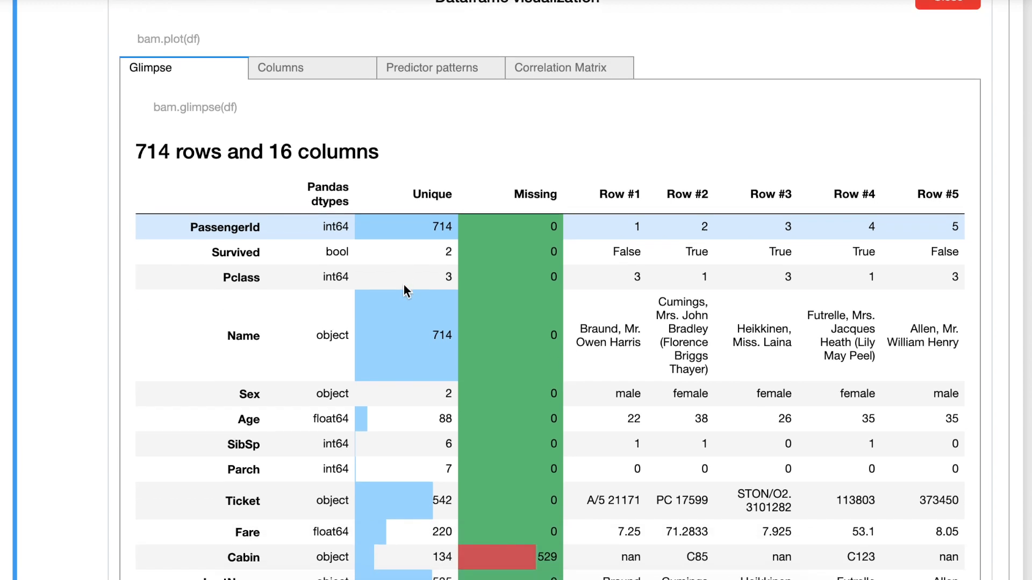
{"action": "mouse_move", "coordinate": [385, 243]}
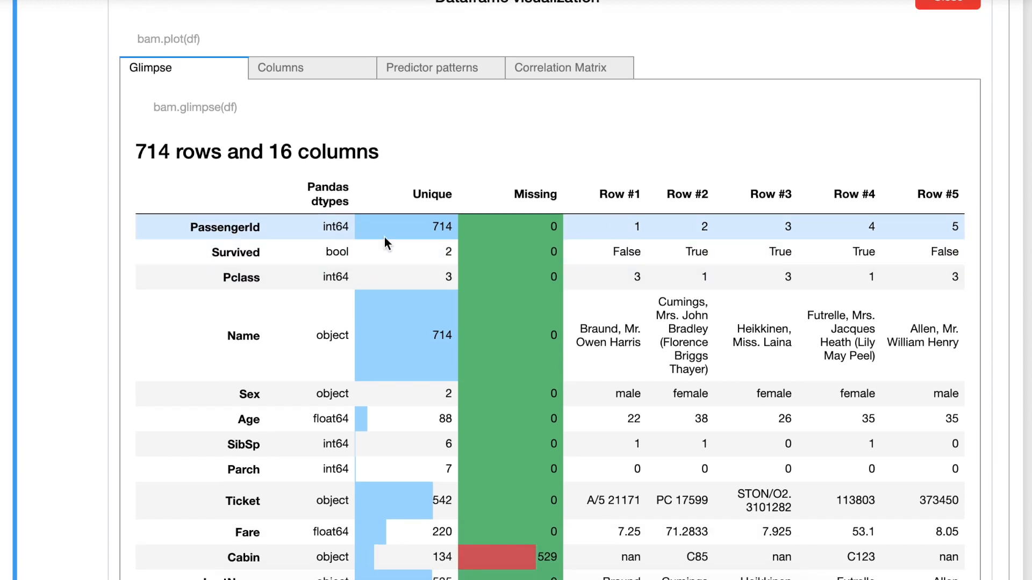
{"action": "mouse_move", "coordinate": [541, 243]}
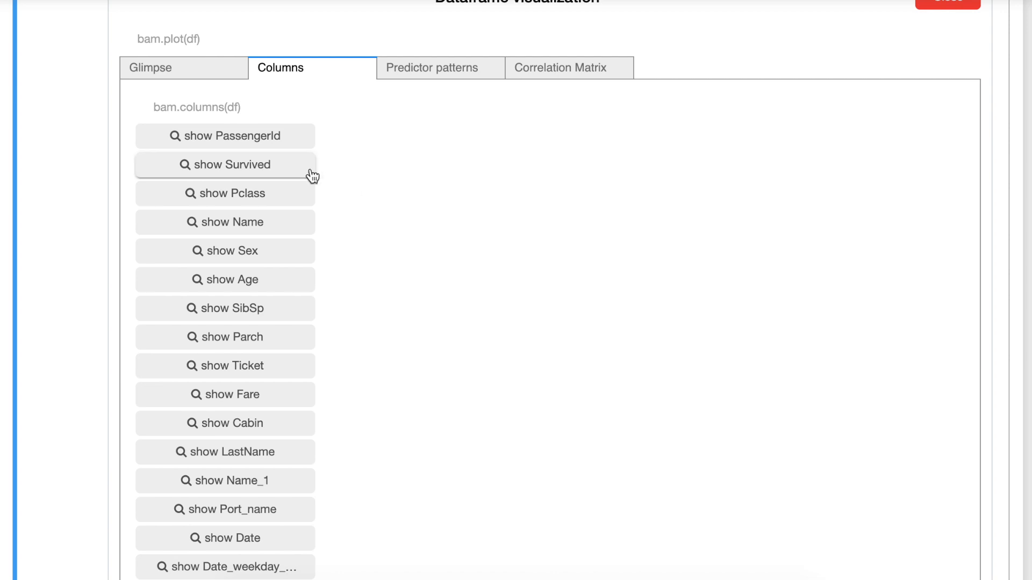
Show Survived's predictors and the Sex mosaic plot scoring 0.764 ROC AUC.
{"action": "left_click", "coordinate": [225, 164]}
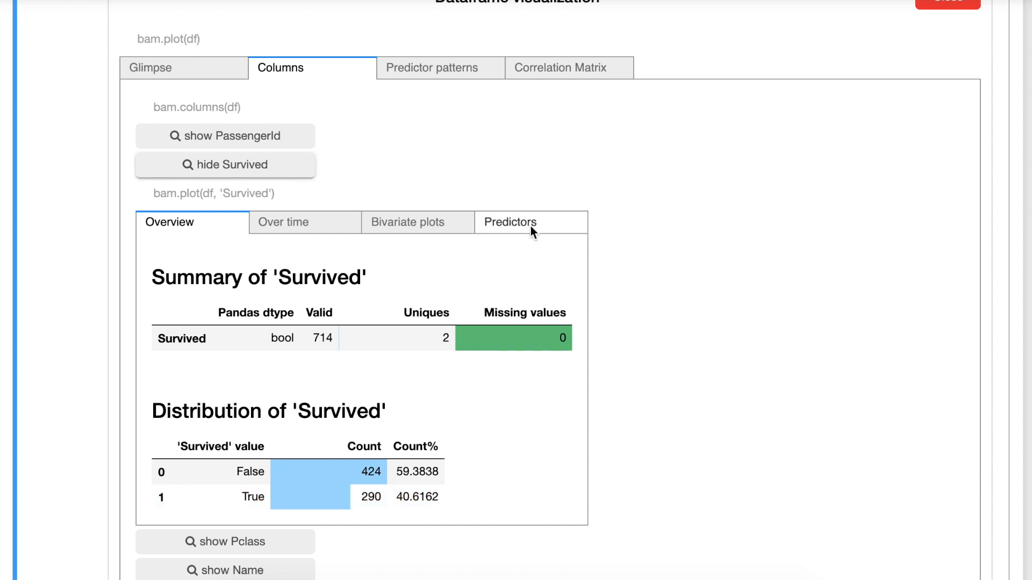
{"action": "left_click", "coordinate": [509, 222]}
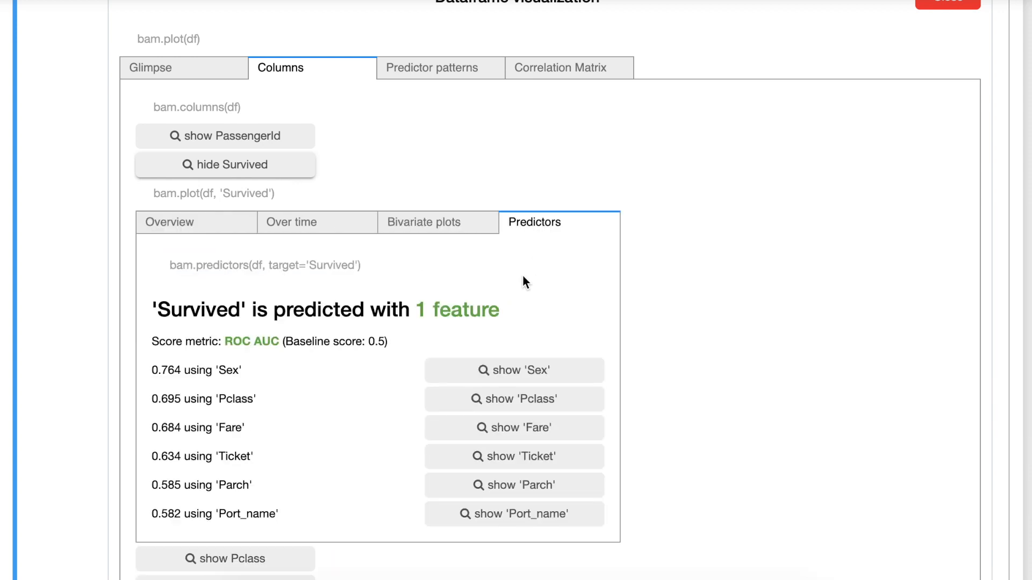
{"action": "scroll", "scroll_direction": "down", "scroll_amount": 3}
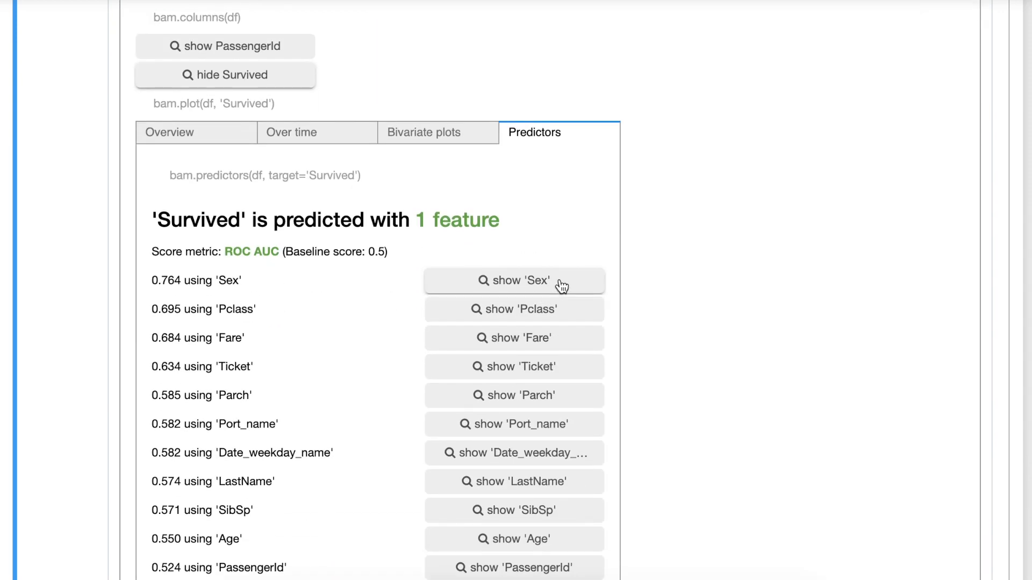
{"action": "left_click", "coordinate": [513, 280]}
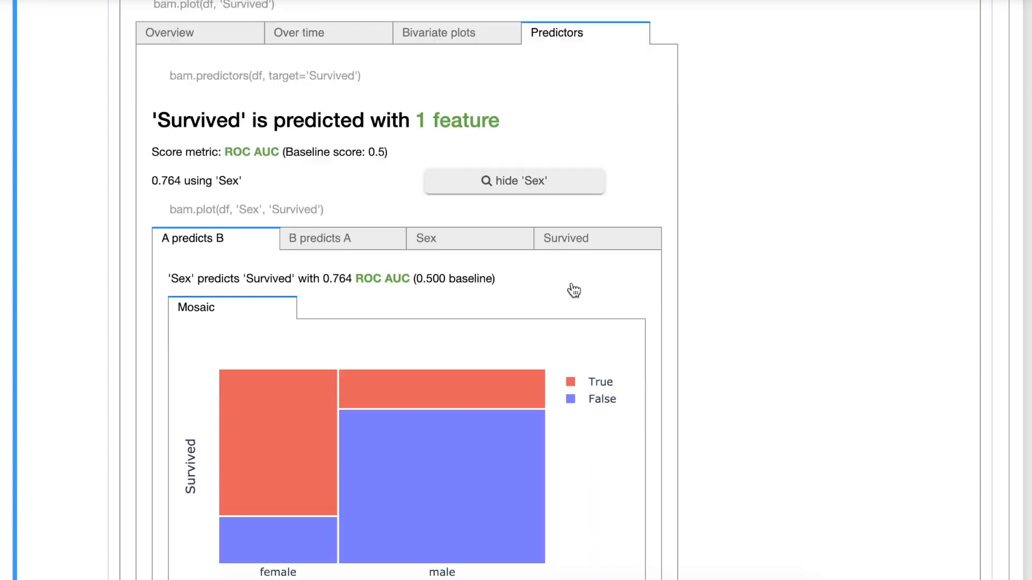
{"action": "scroll", "scroll_direction": "down", "scroll_amount": 3}
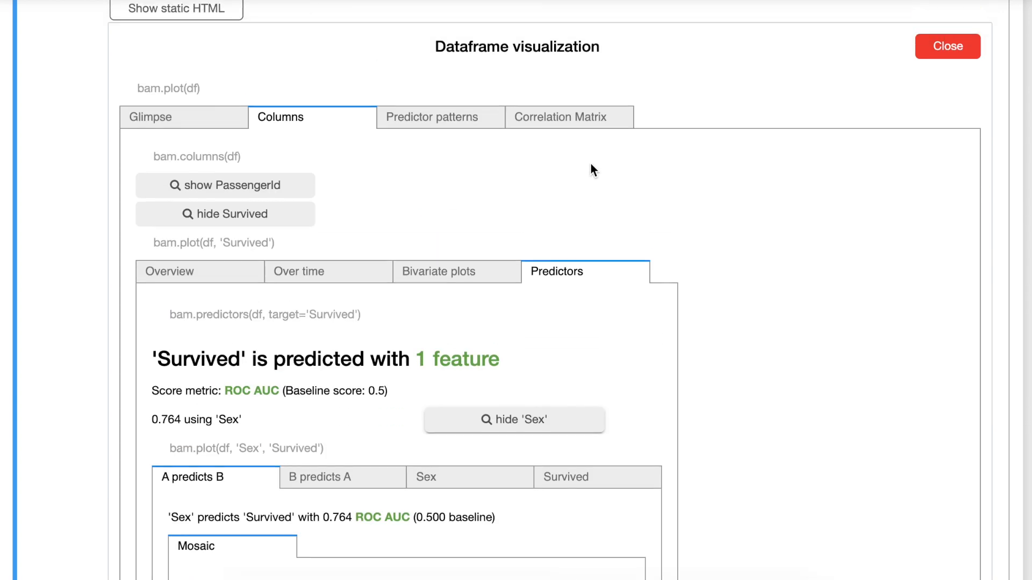
View the correlation matrix and the Pclass-predicts-Fare boxplot (0.370 R2).
{"action": "left_click", "coordinate": [560, 116]}
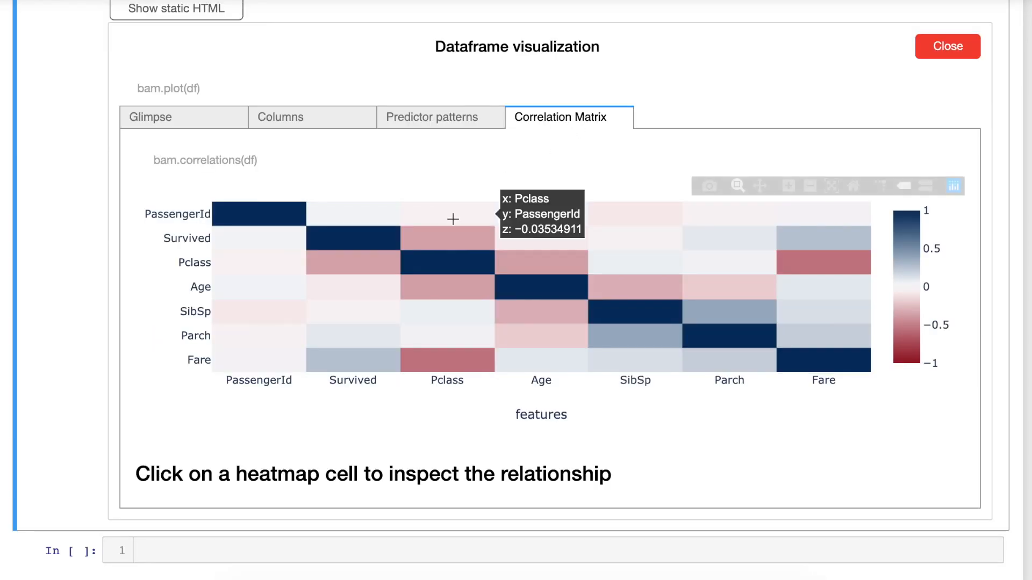
{"action": "scroll", "scroll_direction": "down", "scroll_amount": 3}
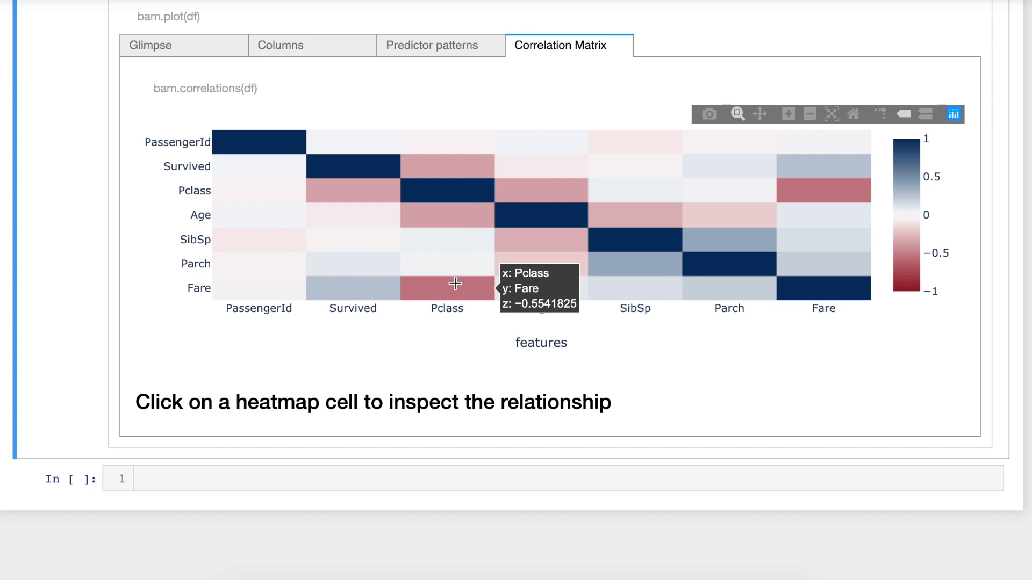
{"action": "left_click", "coordinate": [446, 283]}
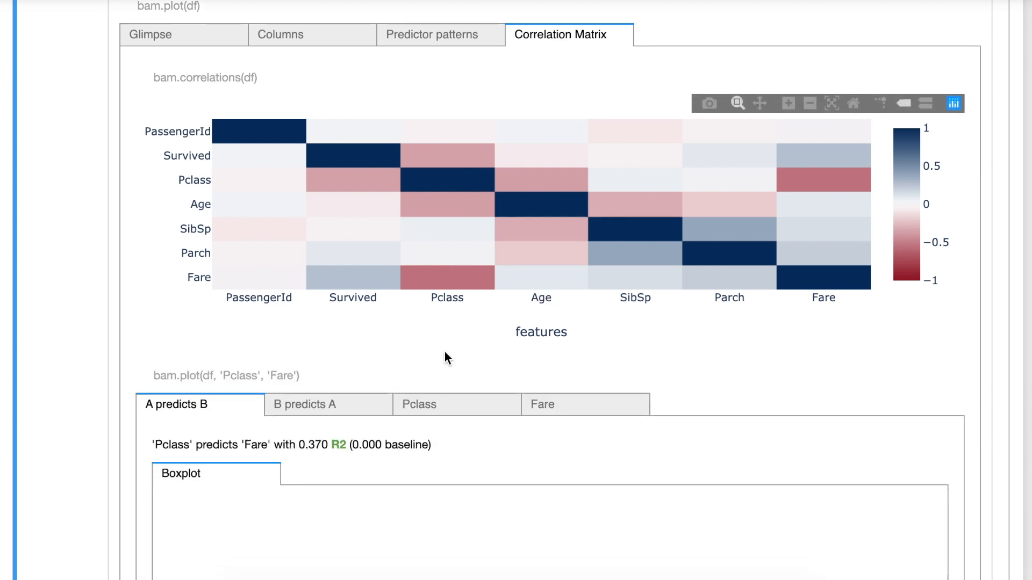
{"action": "scroll", "scroll_direction": "down", "scroll_amount": 3}
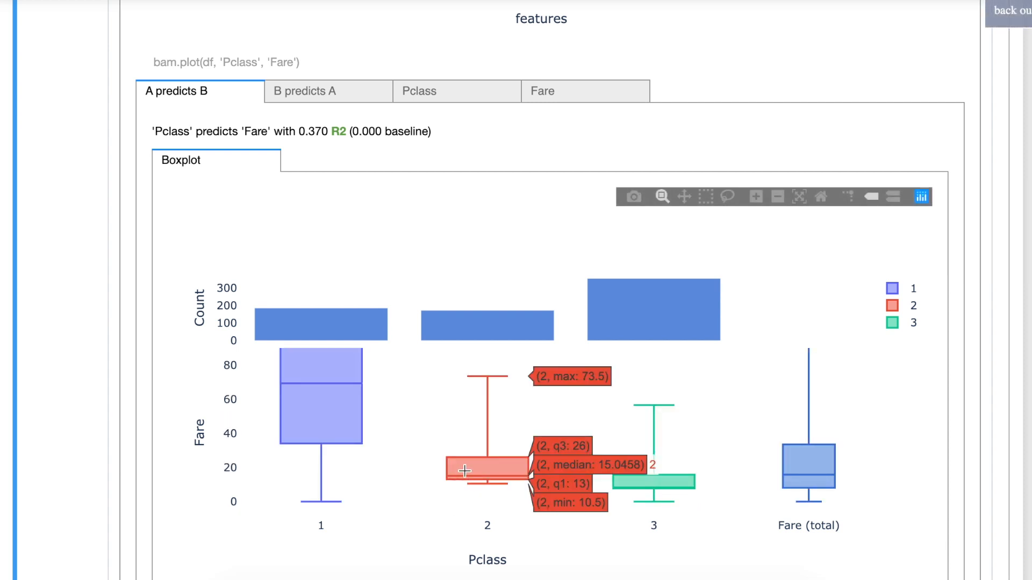
{"action": "mouse_move", "coordinate": [229, 102]}
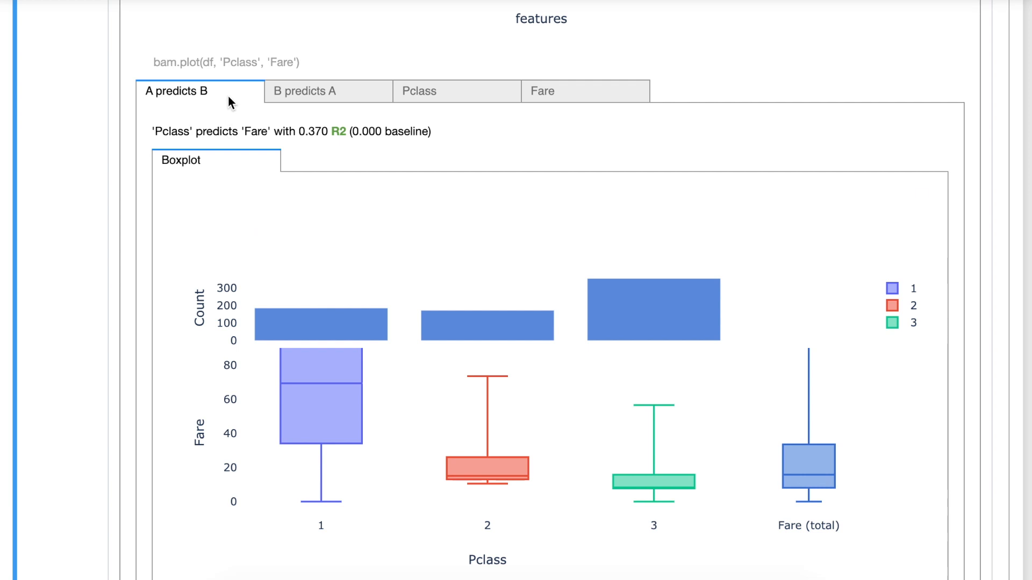
{"action": "scroll", "scroll_direction": "down", "scroll_amount": 3}
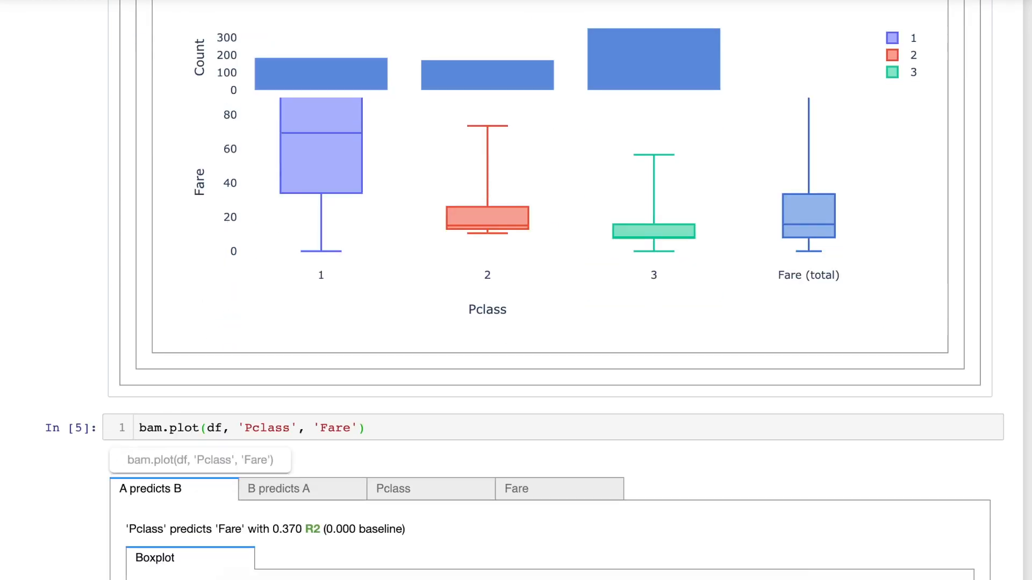
Change the exported plot cell to bam.plot(df, 'Age', 'Fare') and view the density plot.
{"action": "scroll", "scroll_direction": "down", "scroll_amount": 3}
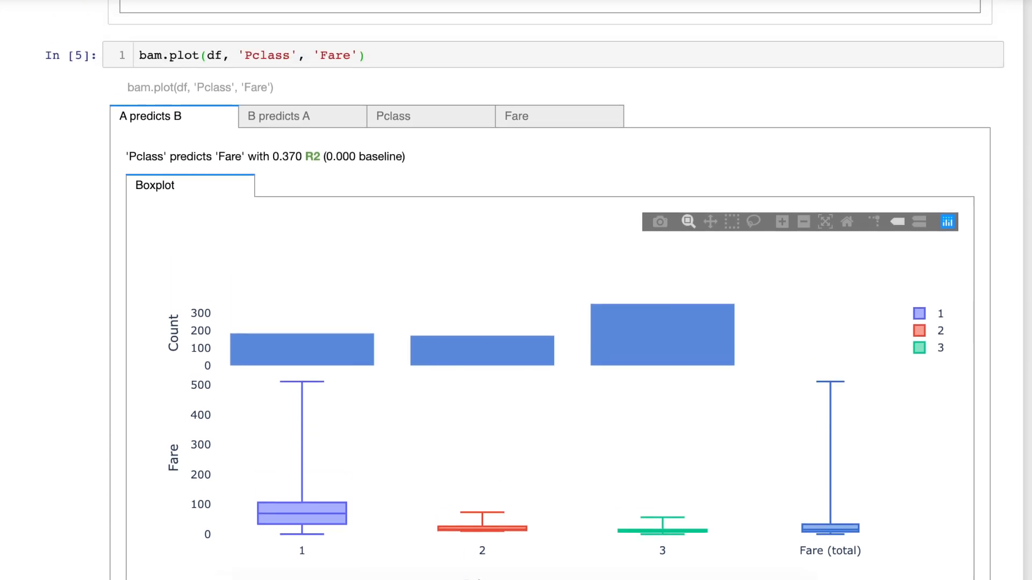
{"action": "type", "text": "Age"}
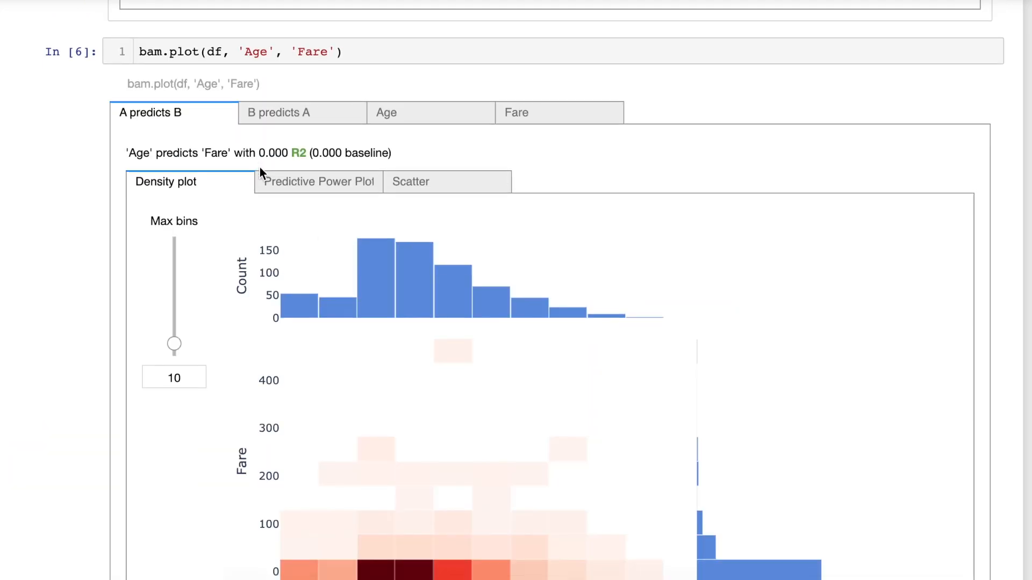
{"action": "scroll", "scroll_direction": "down", "scroll_amount": 3}
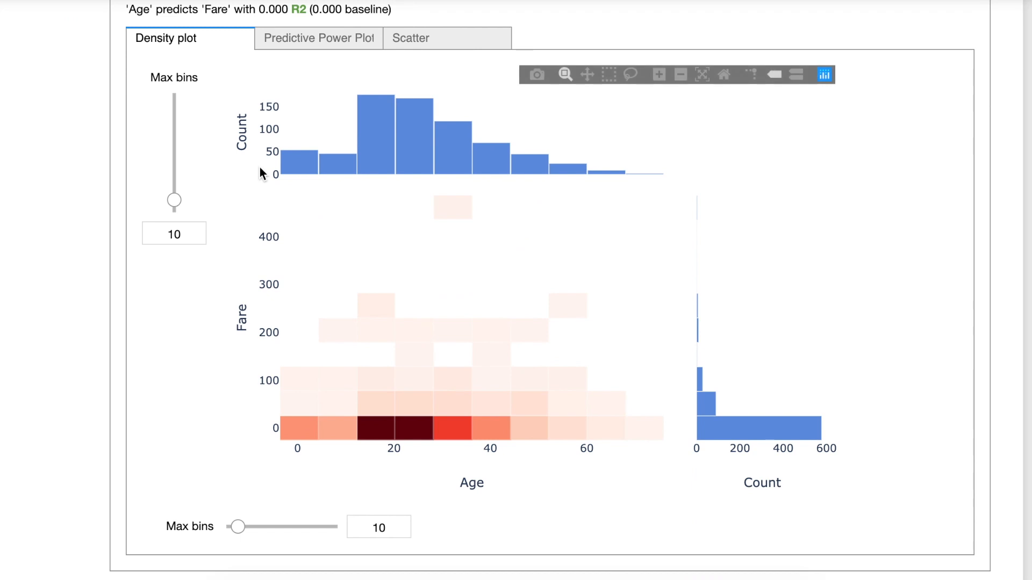